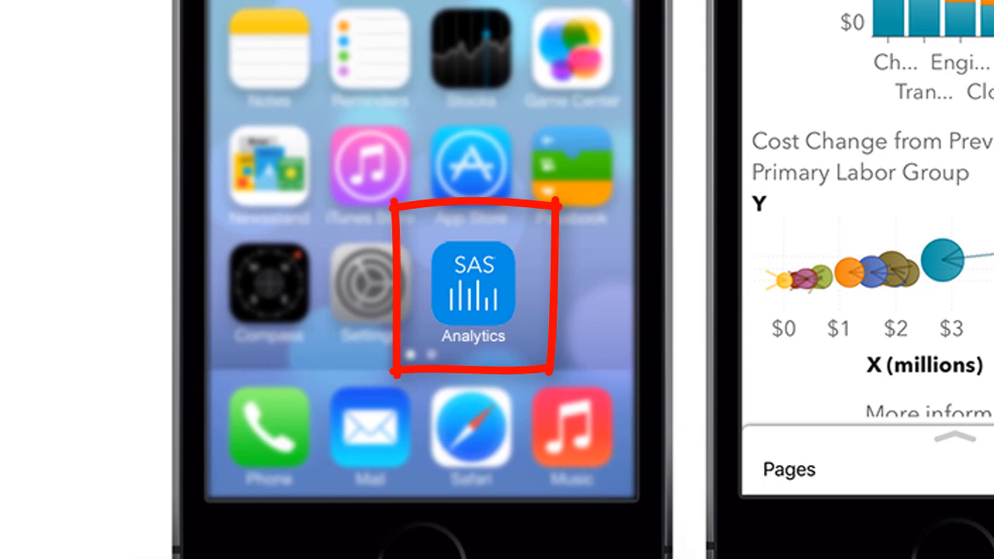
Step: Open the App Store from the home screen and go to its search page
{"action": "left_click", "coordinate": [472, 292]}
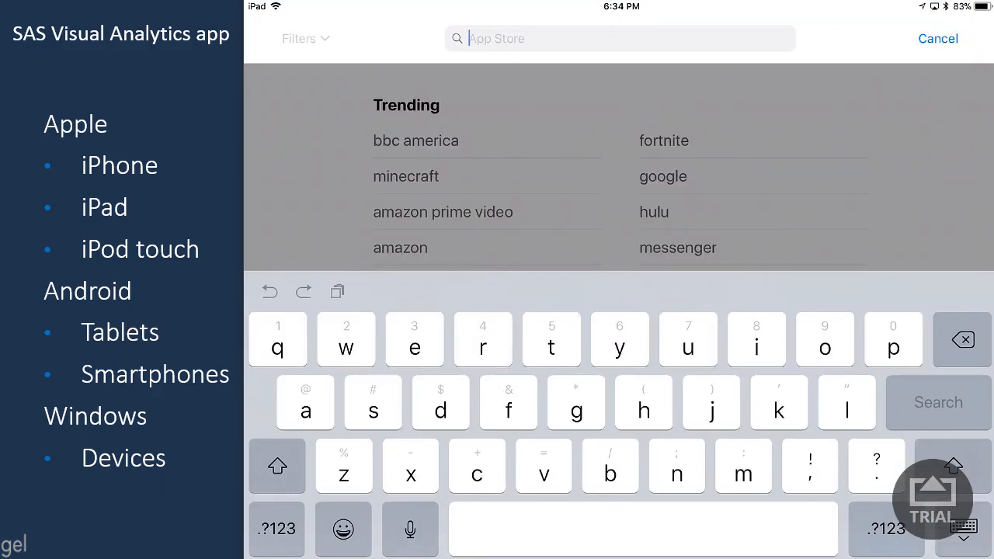
Step: Search 'visu', install the free SAS Visual Analytics app with Apple ID sign-in, and launch it
{"action": "type", "text": "visual analytics"}
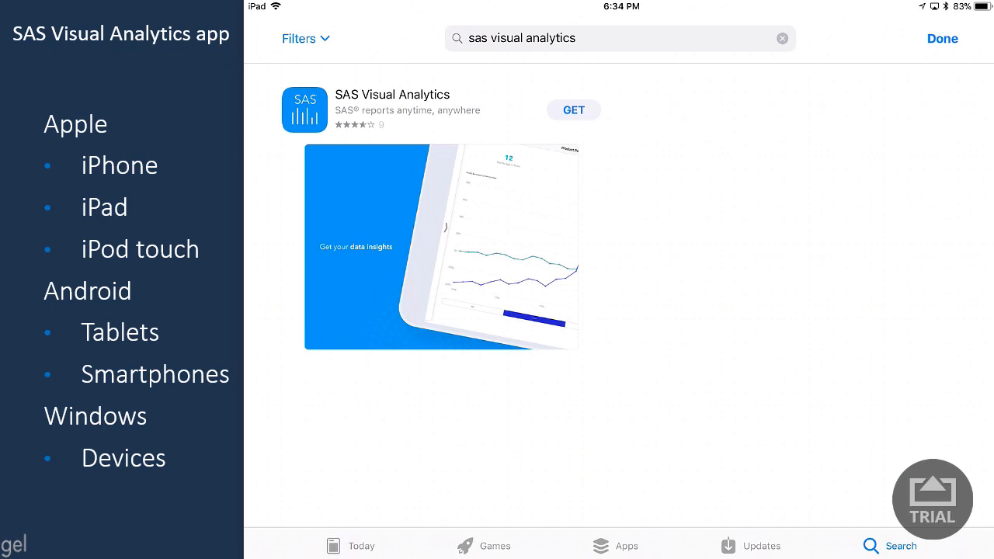
{"action": "left_click", "coordinate": [573, 110]}
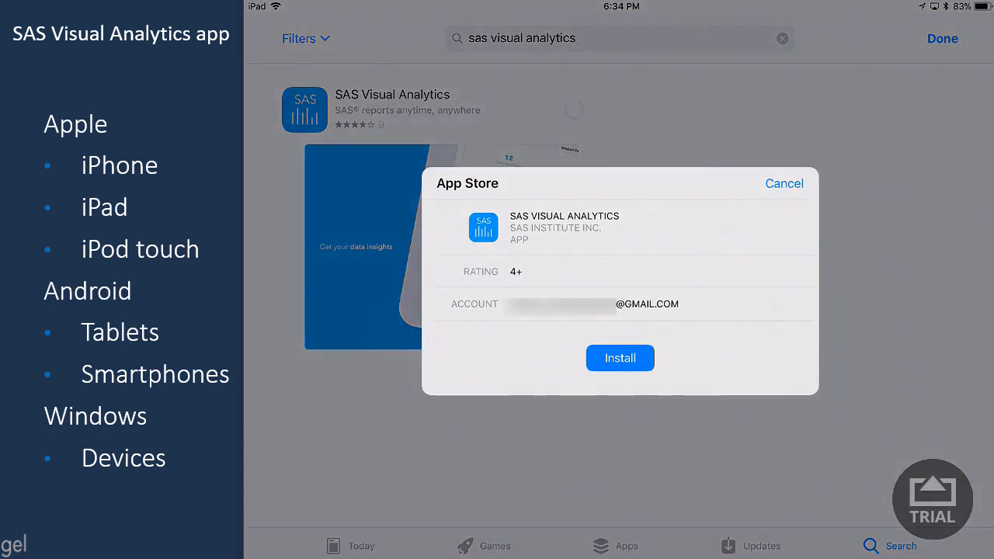
{"action": "left_click", "coordinate": [620, 358]}
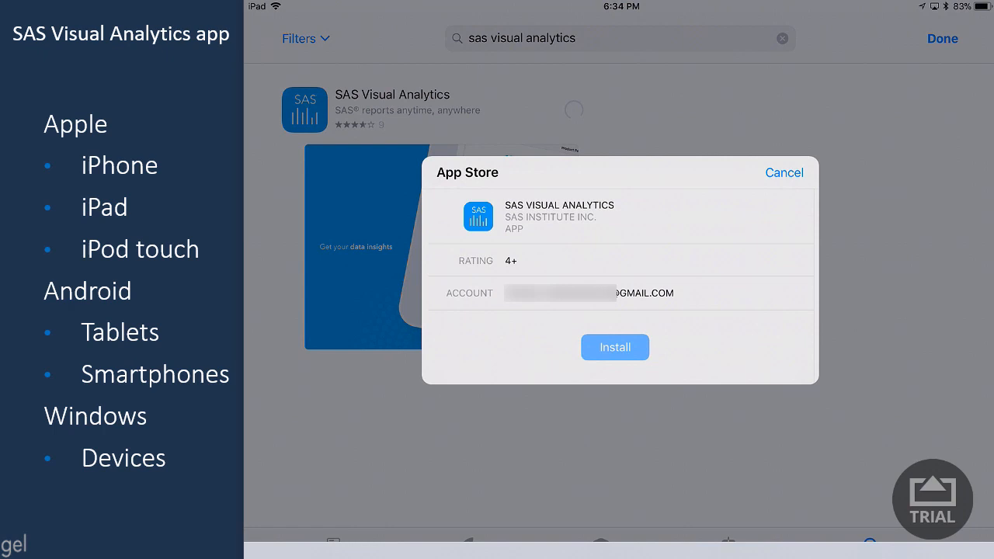
{"action": "left_click", "coordinate": [615, 347]}
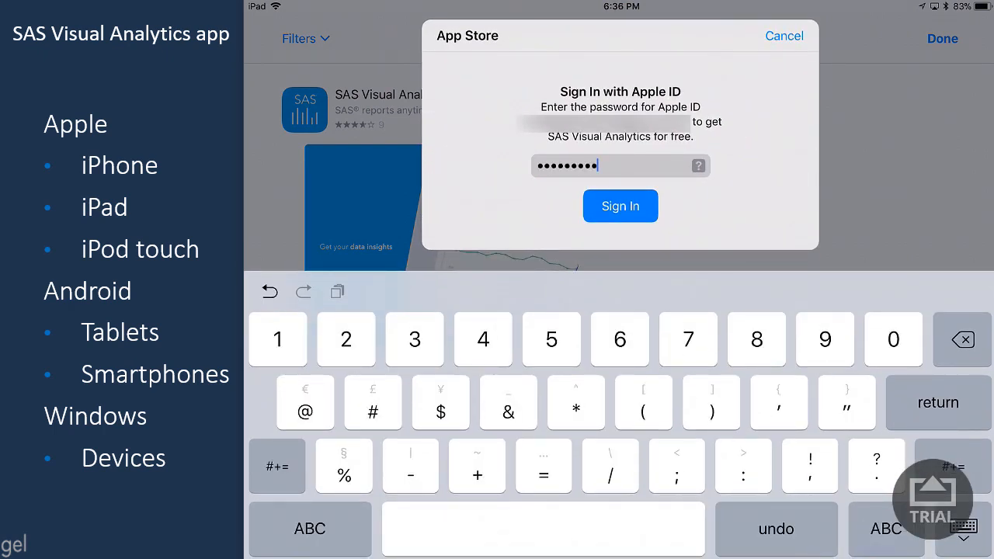
{"action": "left_click", "coordinate": [620, 205]}
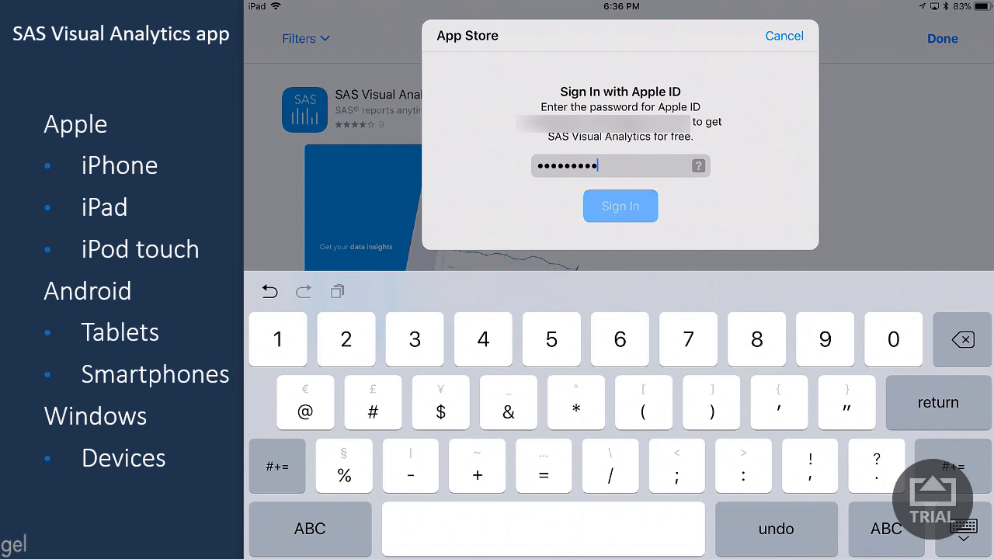
{"action": "left_click", "coordinate": [619, 206]}
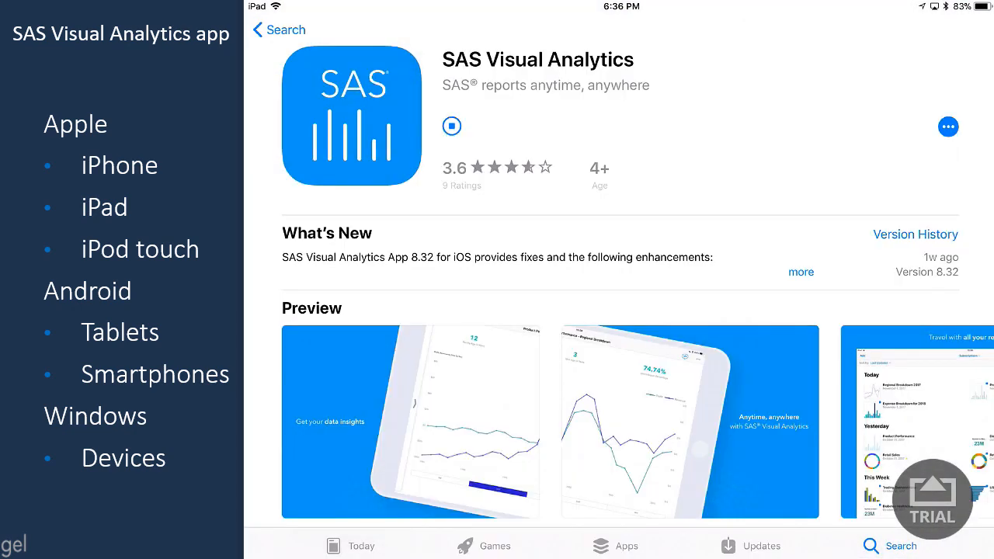
{"action": "left_click", "coordinate": [451, 126]}
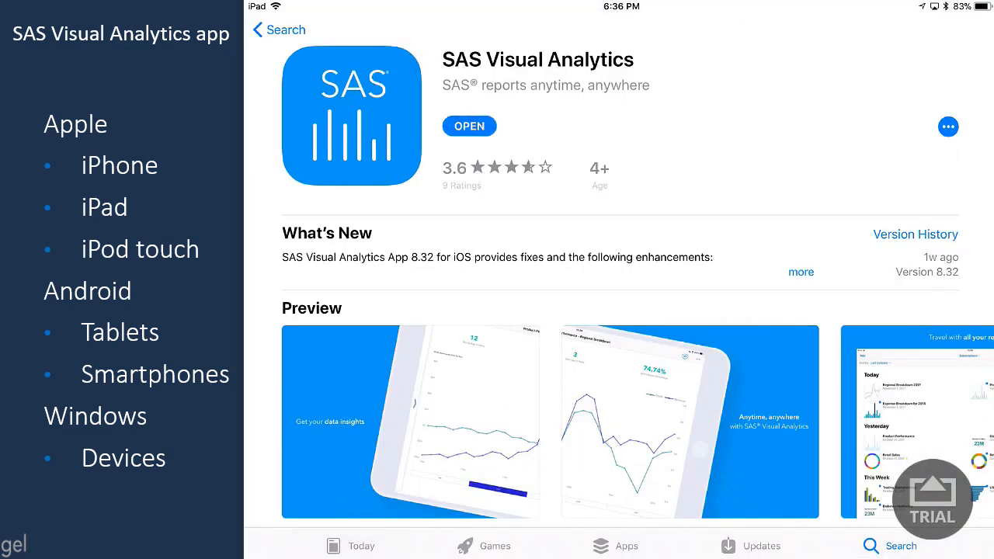
{"action": "left_click", "coordinate": [469, 126]}
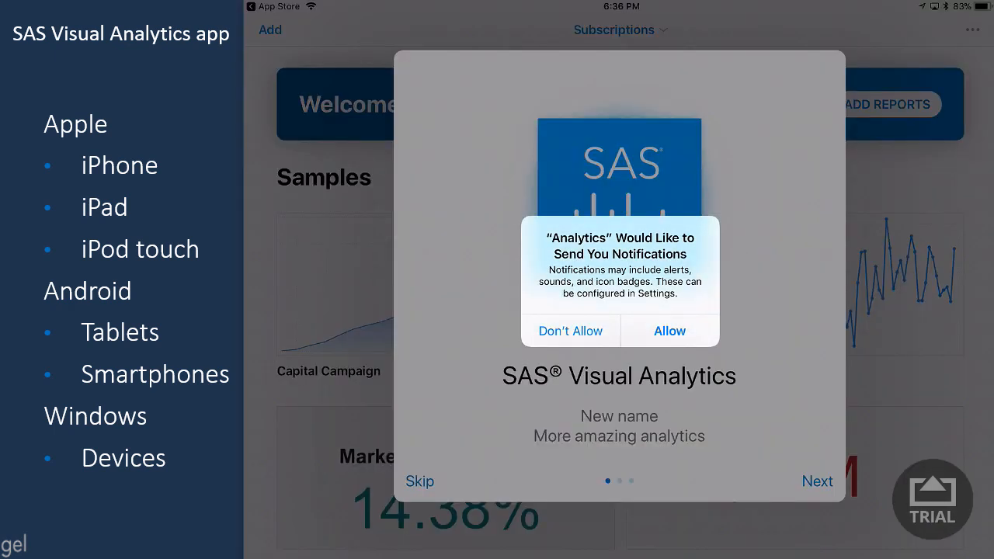
Step: Answer the notifications alert and step through the three-page welcome tour to Done
{"action": "left_click", "coordinate": [669, 330]}
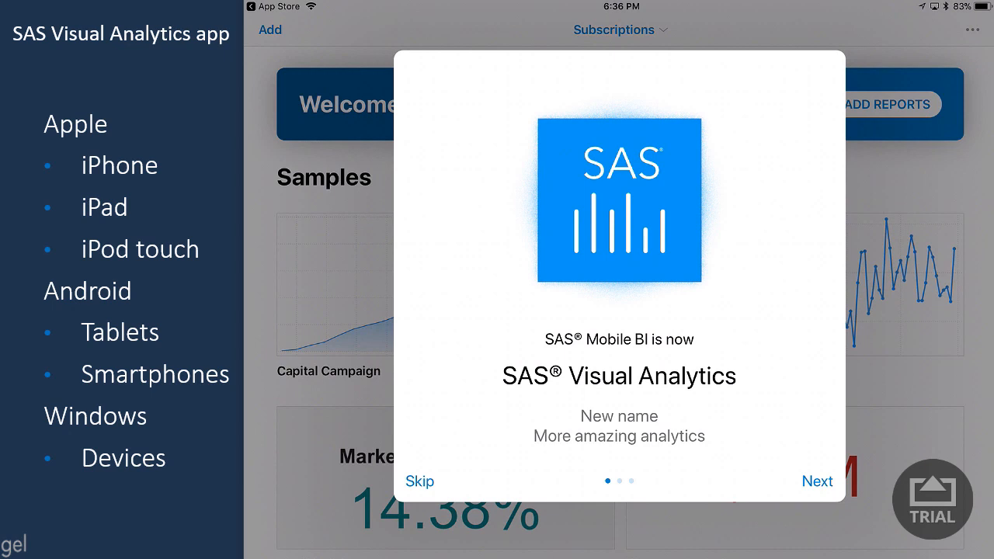
{"action": "left_click", "coordinate": [816, 482]}
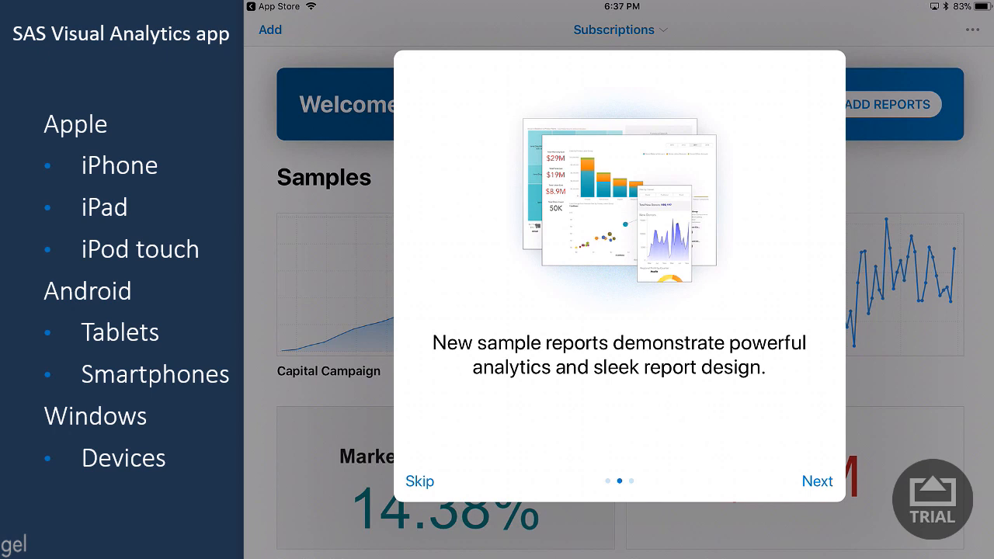
{"action": "left_click", "coordinate": [817, 480]}
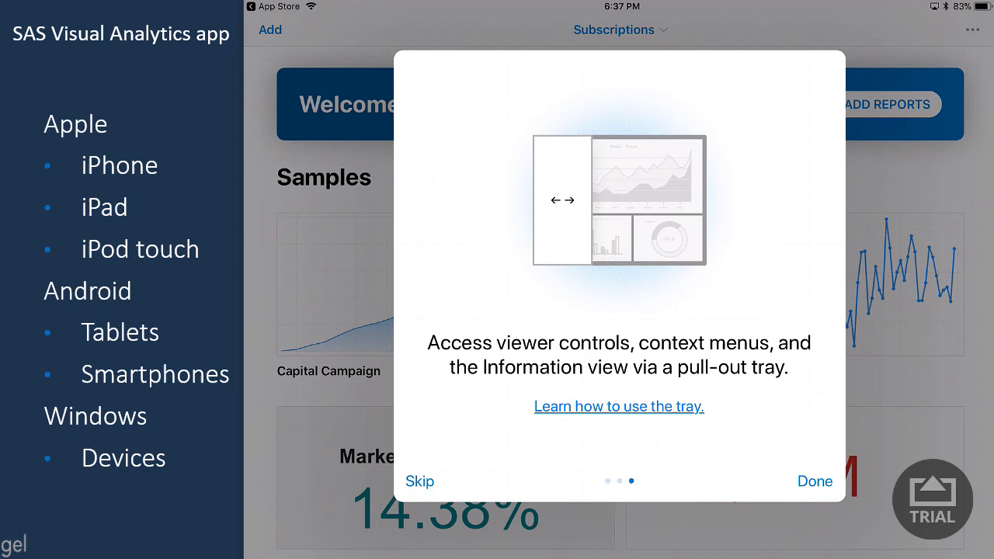
{"action": "left_click", "coordinate": [814, 481]}
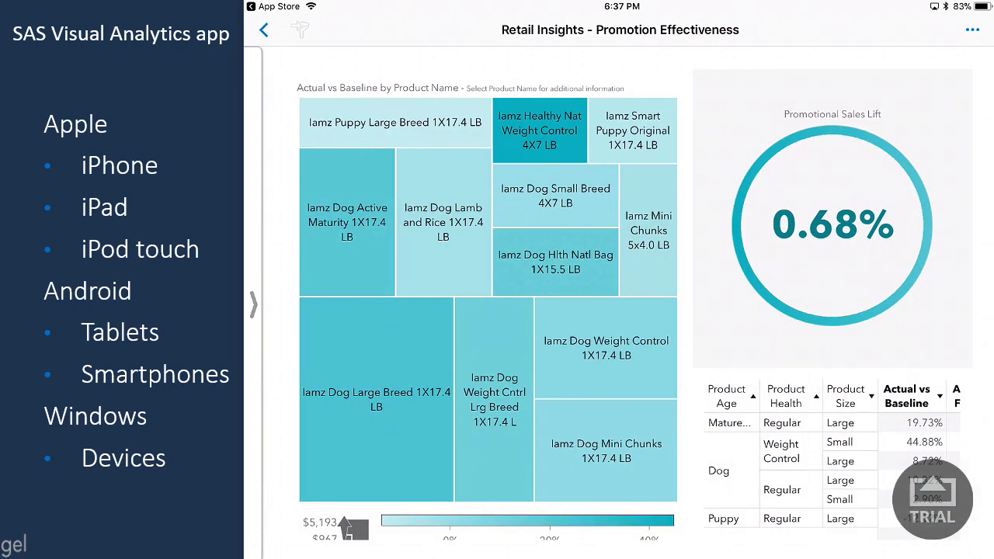
{"action": "left_click", "coordinate": [540, 130]}
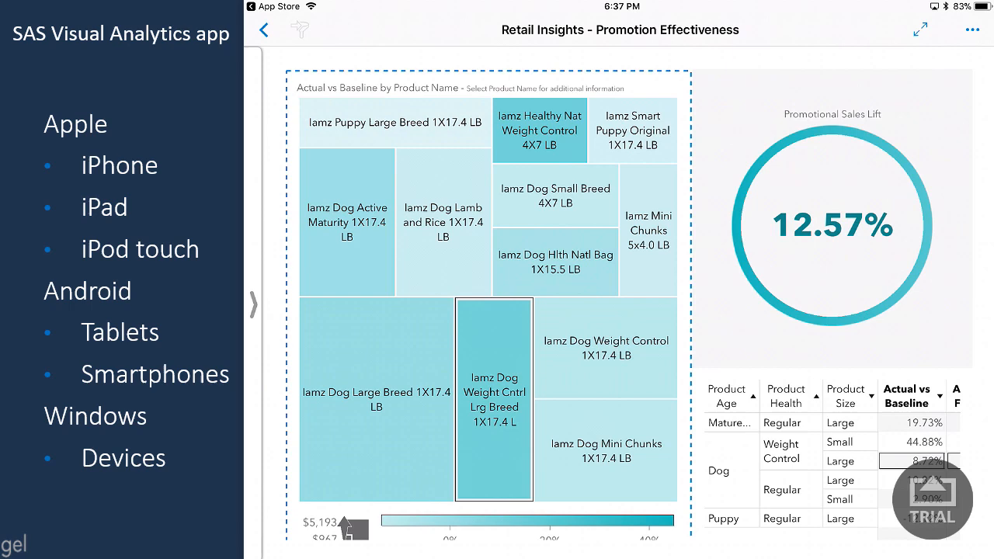
{"action": "left_click", "coordinate": [263, 29]}
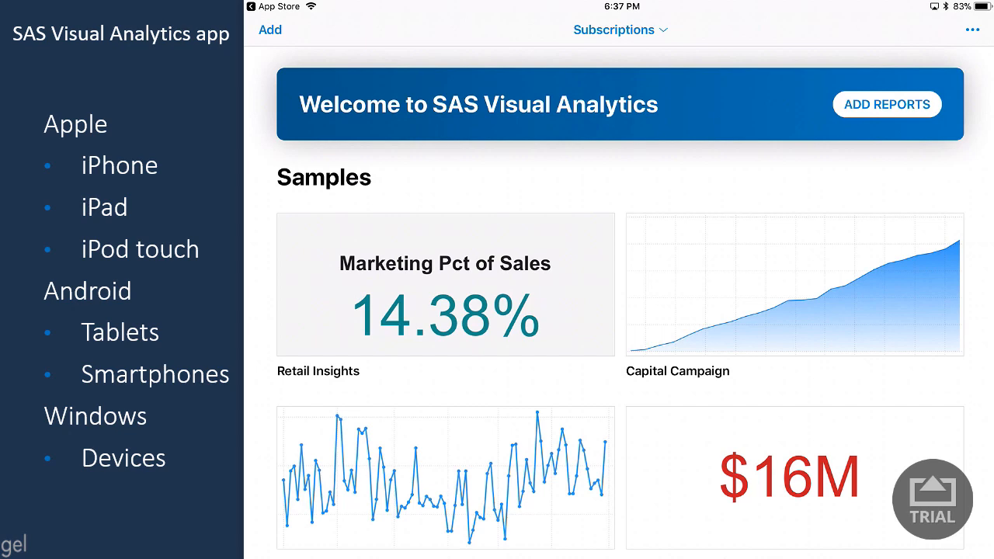
Step: Add a new server connection with 'beeber' credentials, skipping Esri Premium Services
{"action": "left_click", "coordinate": [270, 30]}
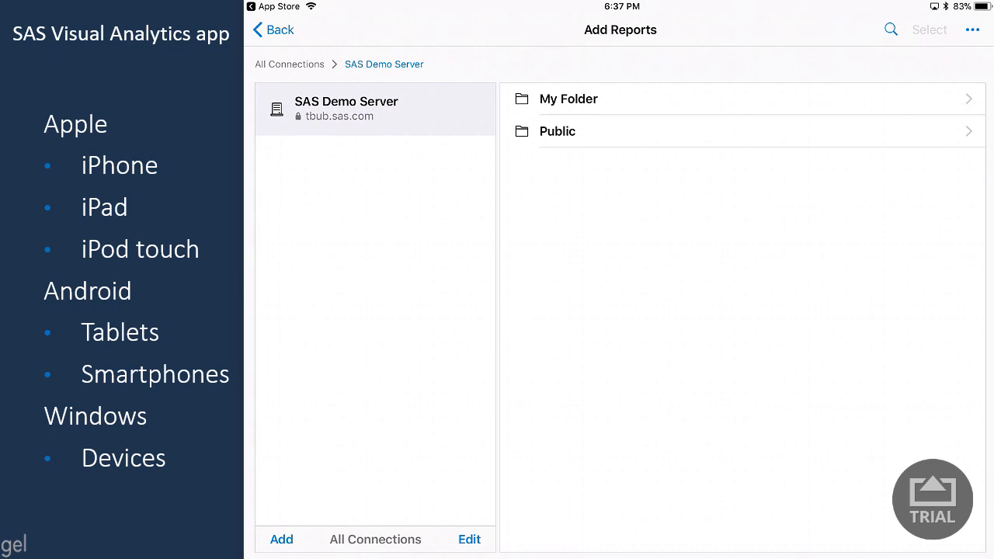
{"action": "left_click", "coordinate": [281, 539]}
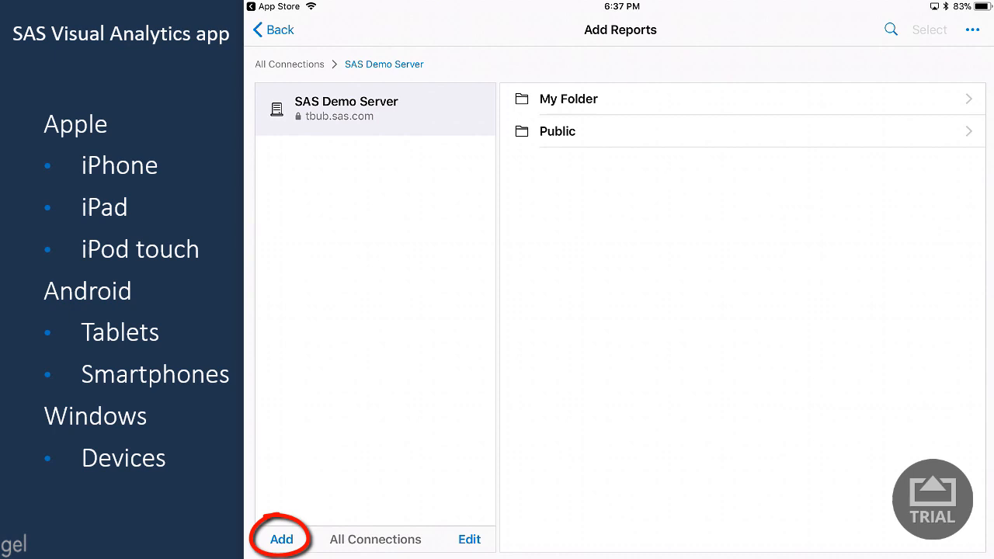
{"action": "left_click", "coordinate": [281, 539]}
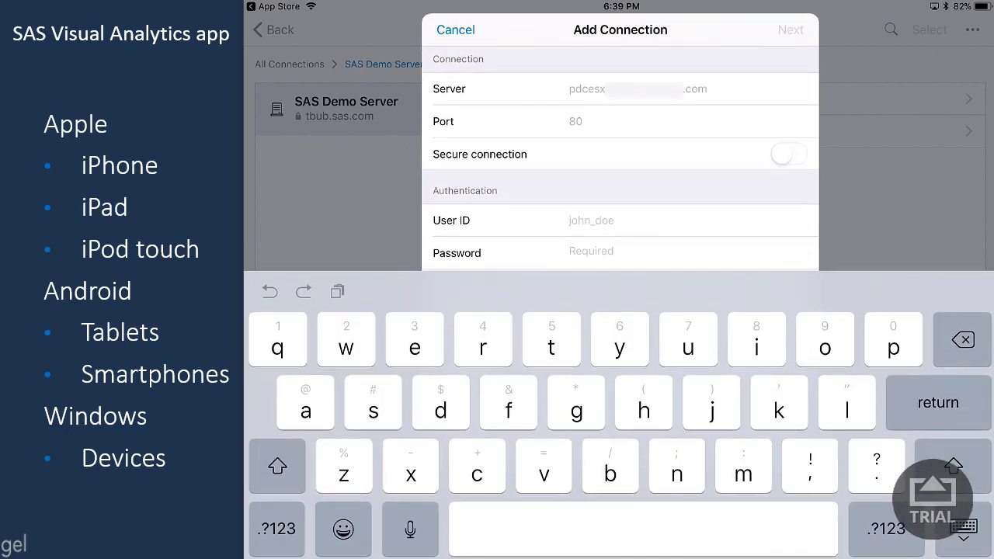
{"action": "type", "text": "beeber"}
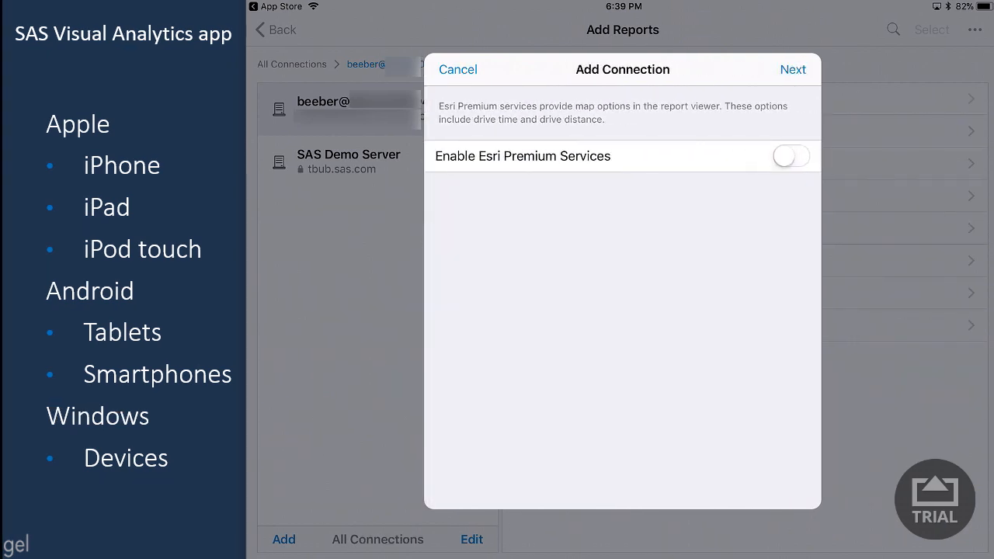
{"action": "left_click", "coordinate": [793, 69]}
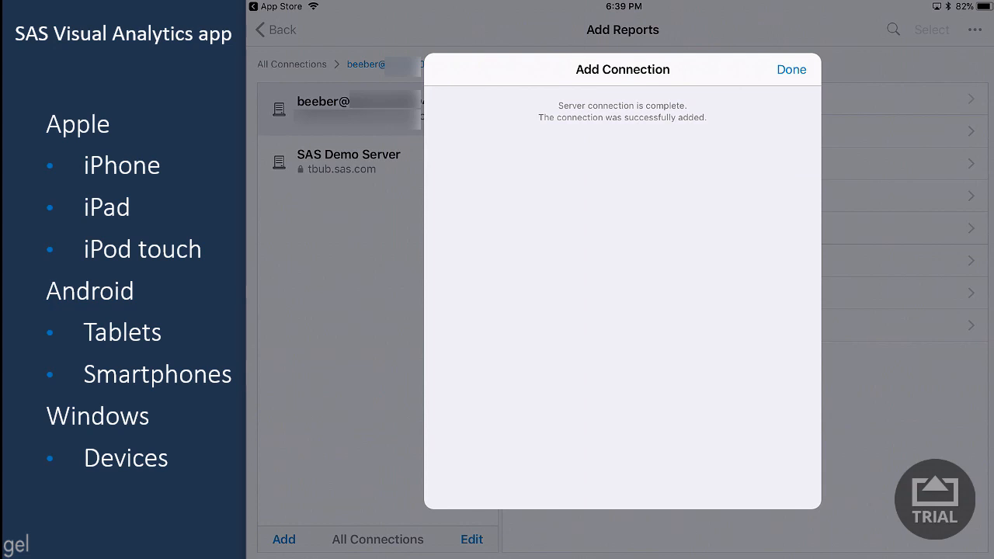
{"action": "left_click", "coordinate": [791, 69]}
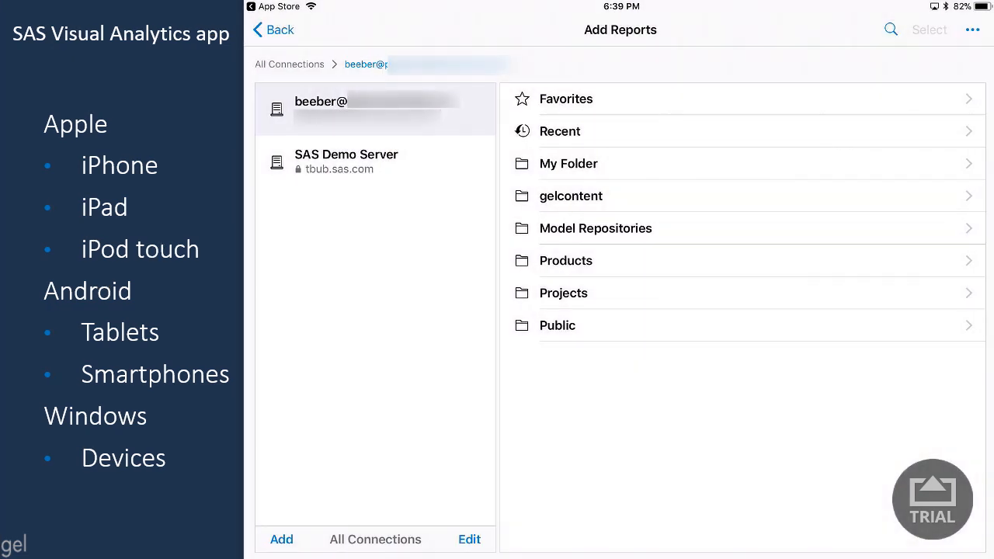
Step: From My Folder, download the 8BethControlswithDiffData report to the iPad and open it
{"action": "left_click", "coordinate": [568, 163]}
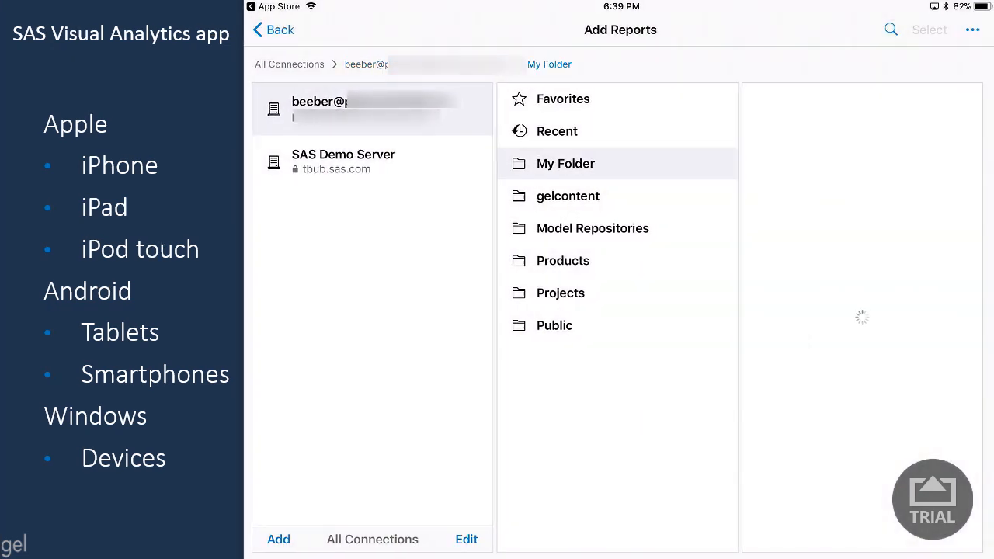
{"action": "left_click", "coordinate": [565, 163]}
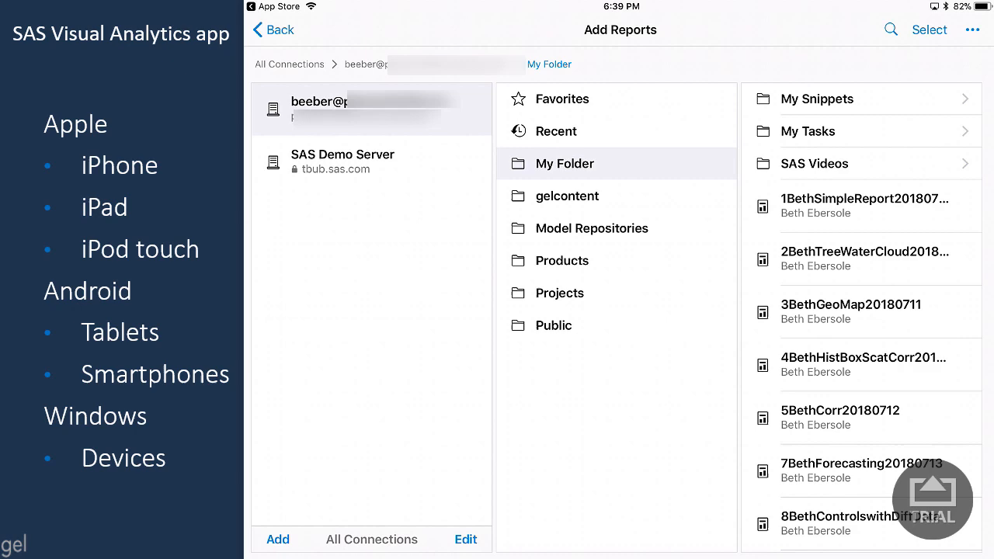
{"action": "left_click", "coordinate": [854, 524]}
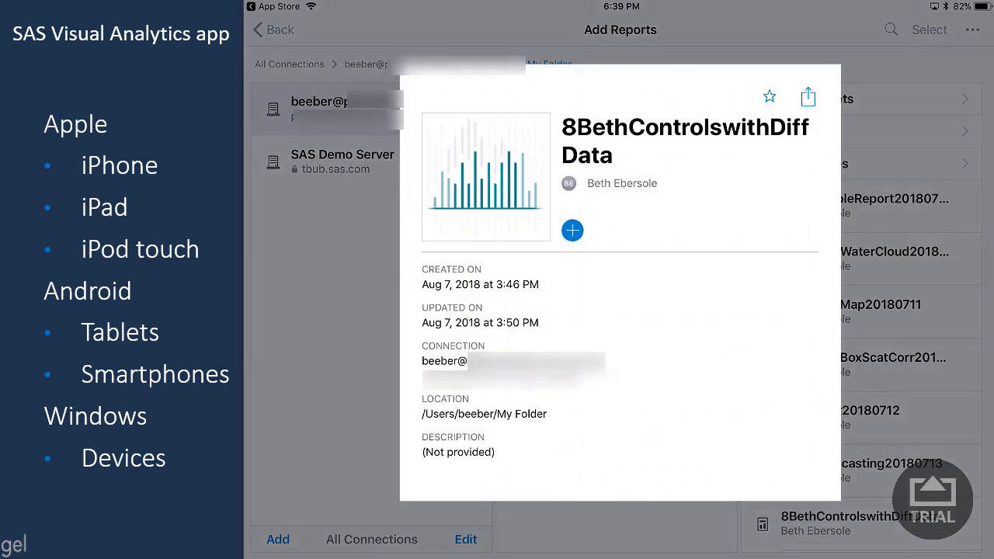
{"action": "left_click", "coordinate": [572, 229]}
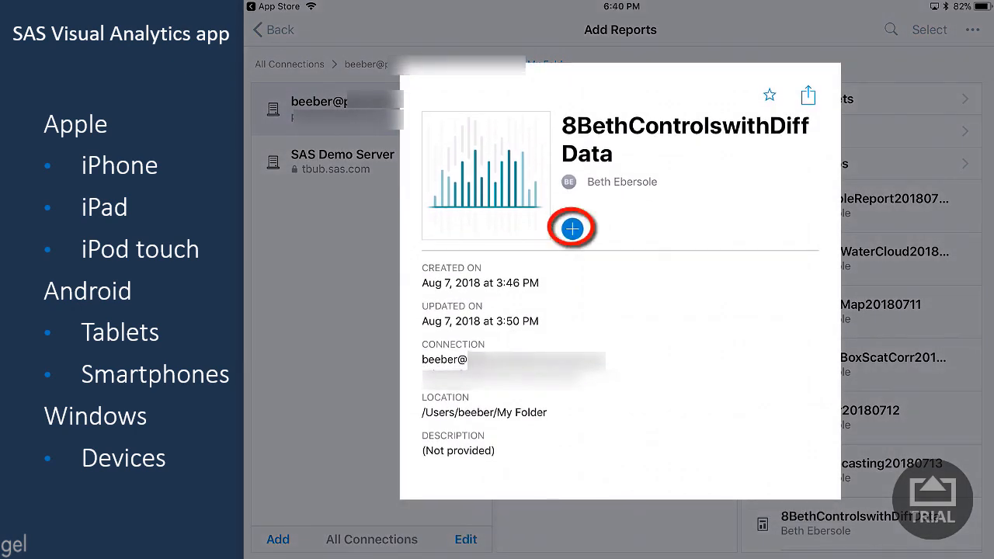
{"action": "left_click", "coordinate": [571, 227]}
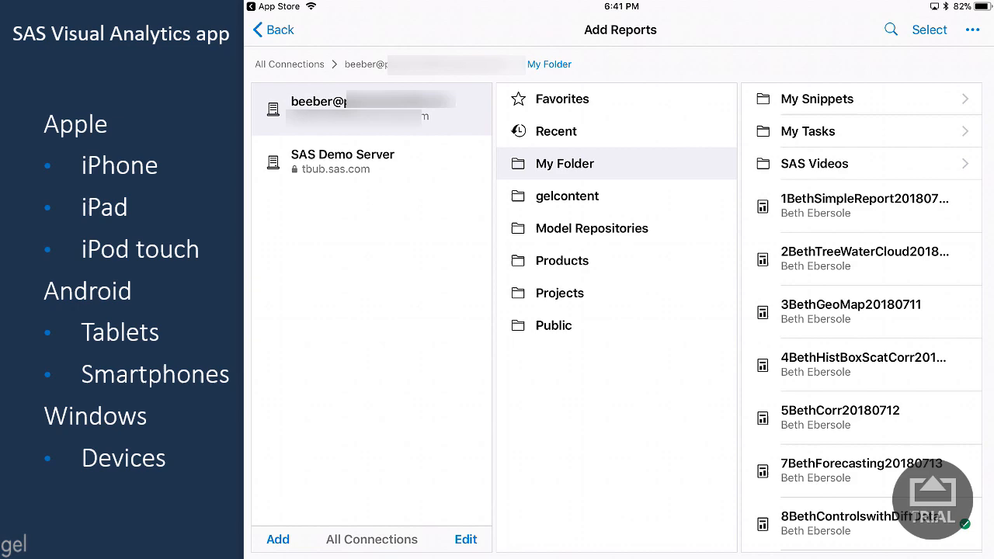
{"action": "left_click", "coordinate": [864, 523]}
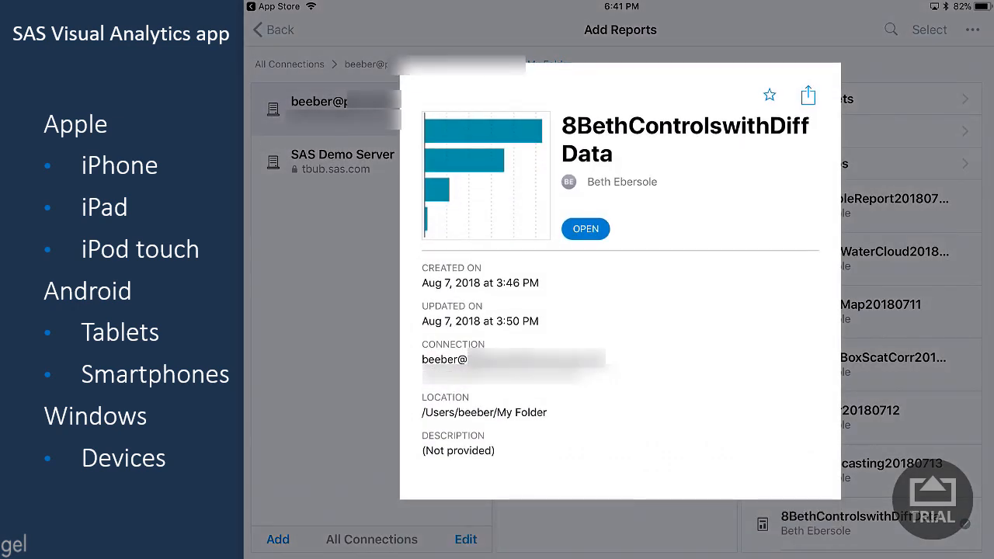
{"action": "left_click", "coordinate": [586, 228]}
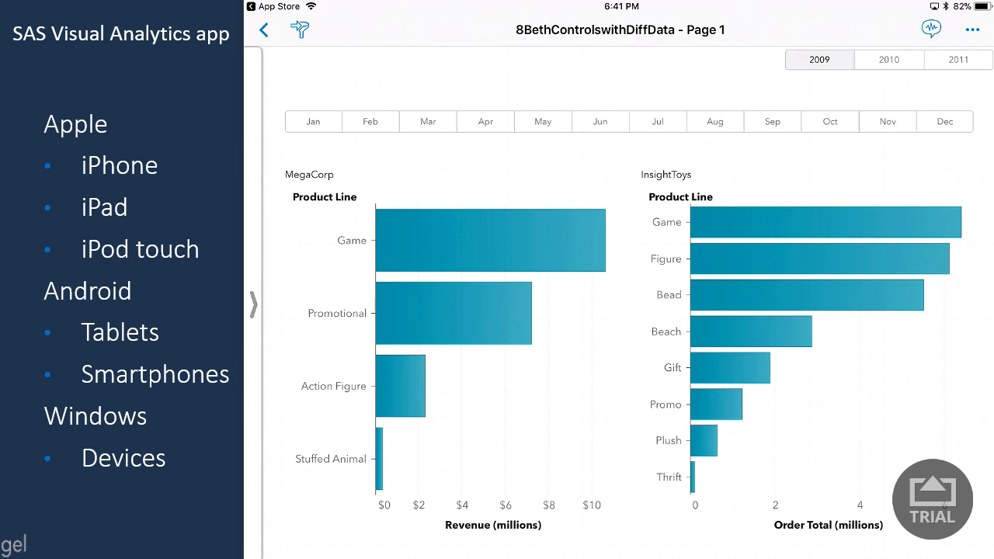
Step: Filter the MegaCorp and InsightToys charts to March, then October 2009
{"action": "left_click", "coordinate": [427, 121]}
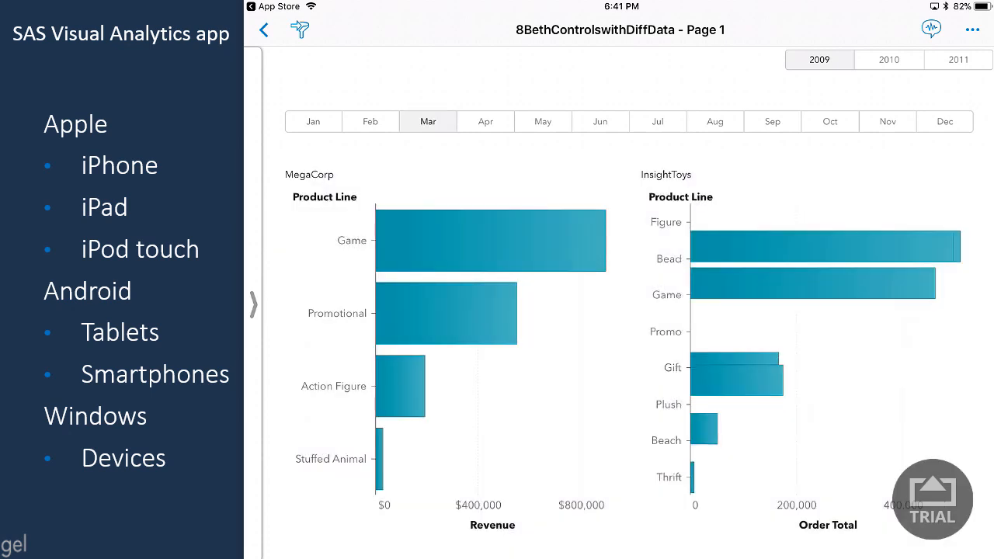
{"action": "left_click", "coordinate": [829, 121]}
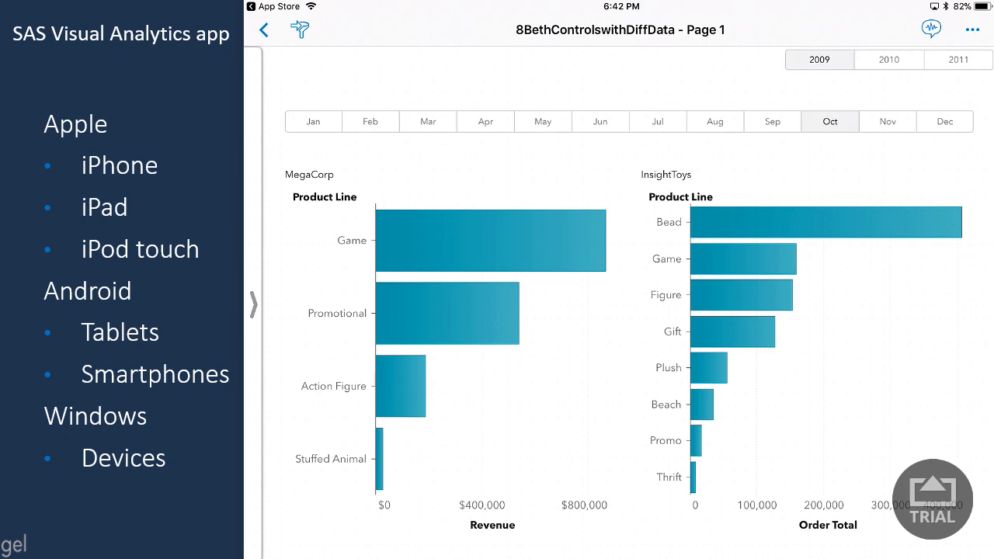
{"action": "left_click", "coordinate": [931, 29]}
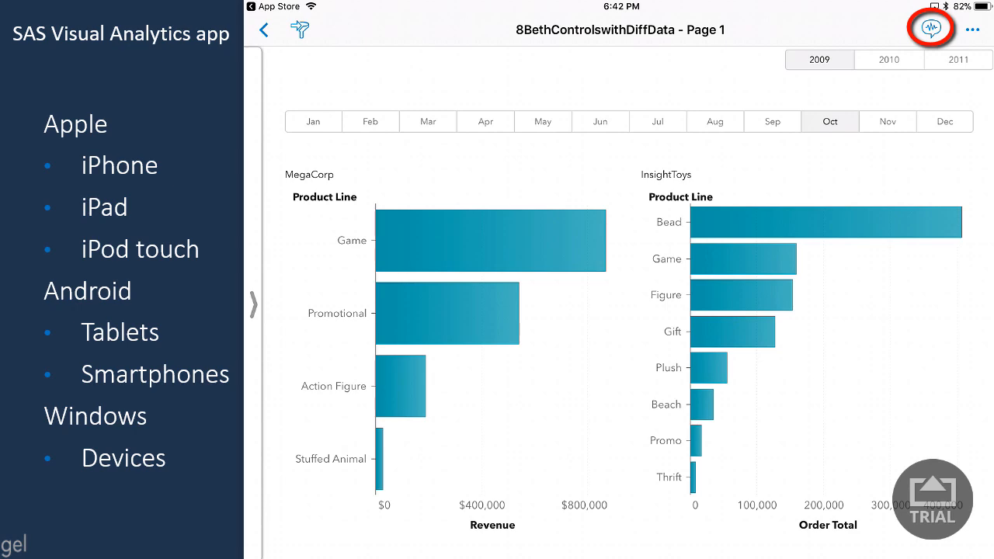
Step: Open the voice assistant and allow speech recognition and microphone access
{"action": "left_click", "coordinate": [929, 28]}
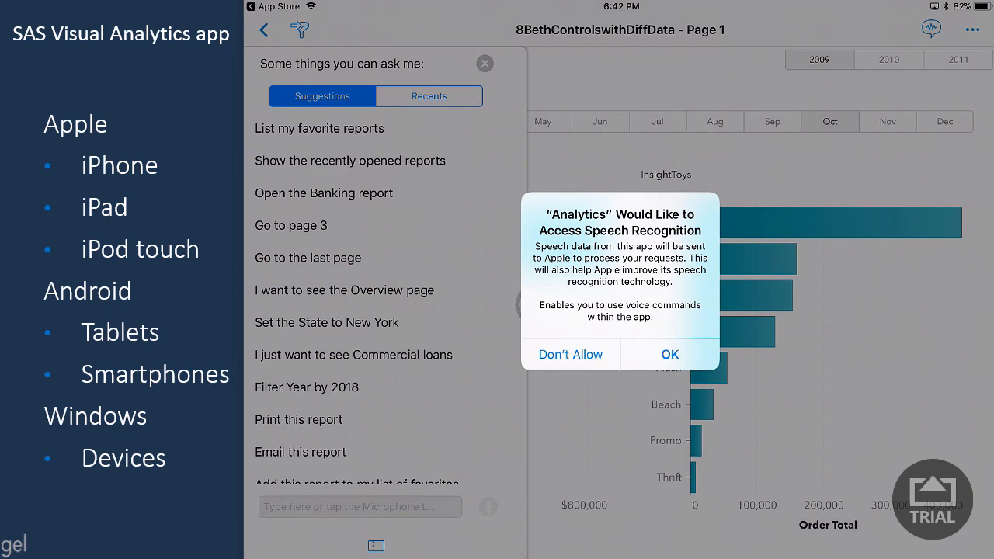
{"action": "left_click", "coordinate": [669, 354]}
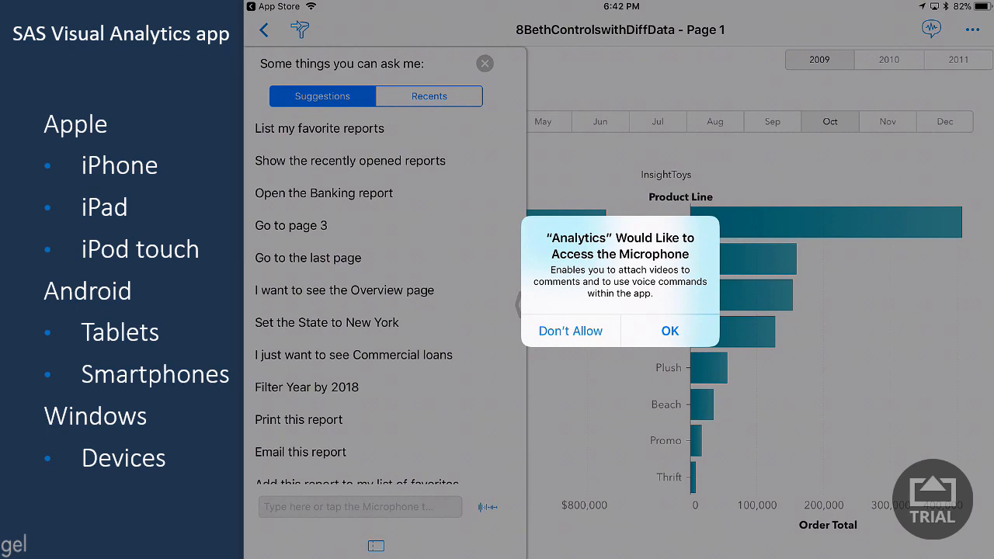
{"action": "left_click", "coordinate": [670, 330]}
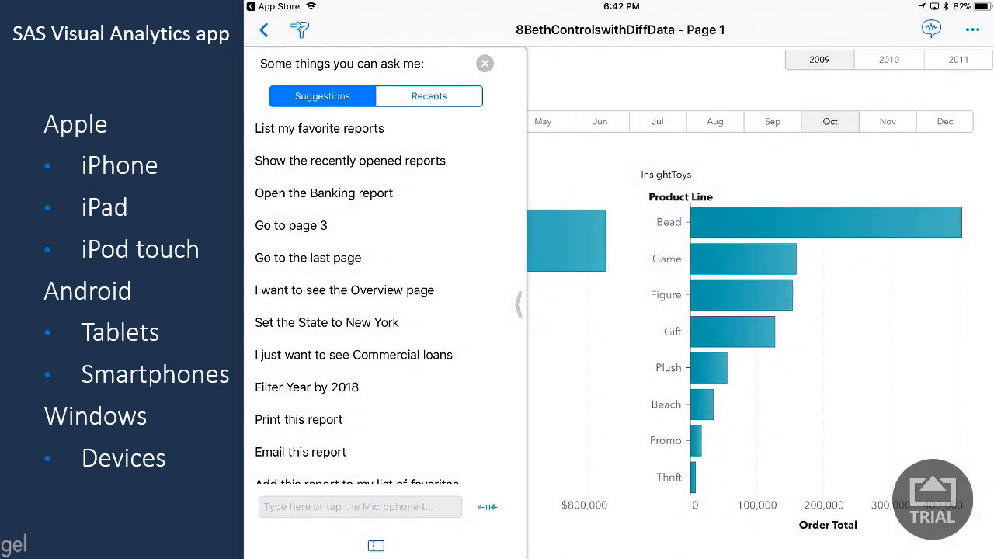
Step: Say 'Filter by the year 2010', then 'Filter by the year 2011', and close the panel
{"action": "type", "text": "Filter by the year two"}
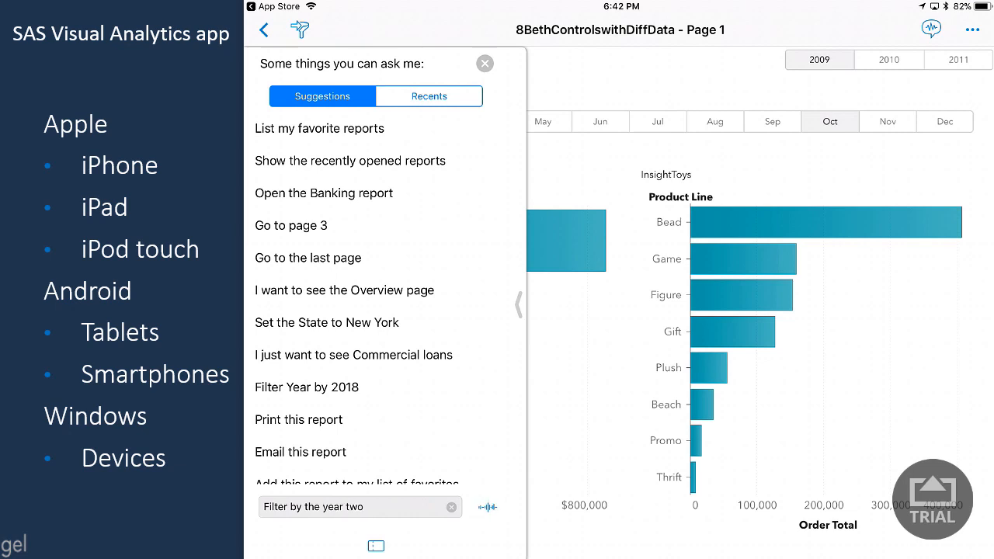
{"action": "type", "text": "2010"}
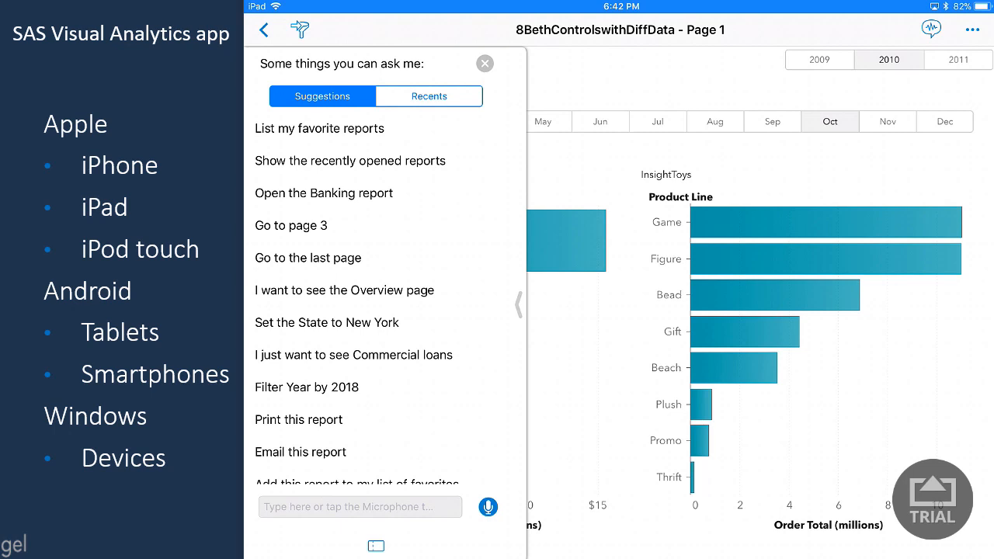
{"action": "left_click", "coordinate": [487, 507]}
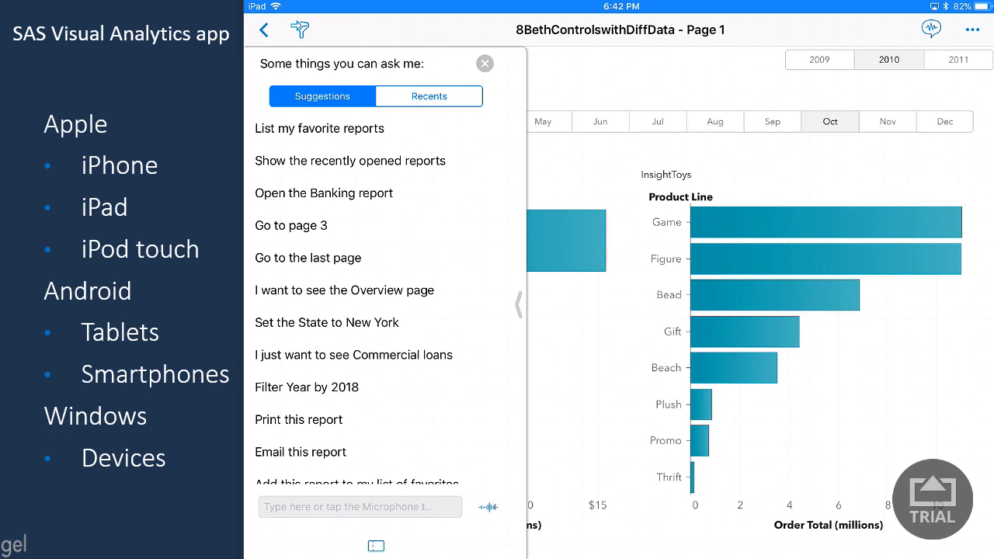
{"action": "type", "text": "Filter by the year"}
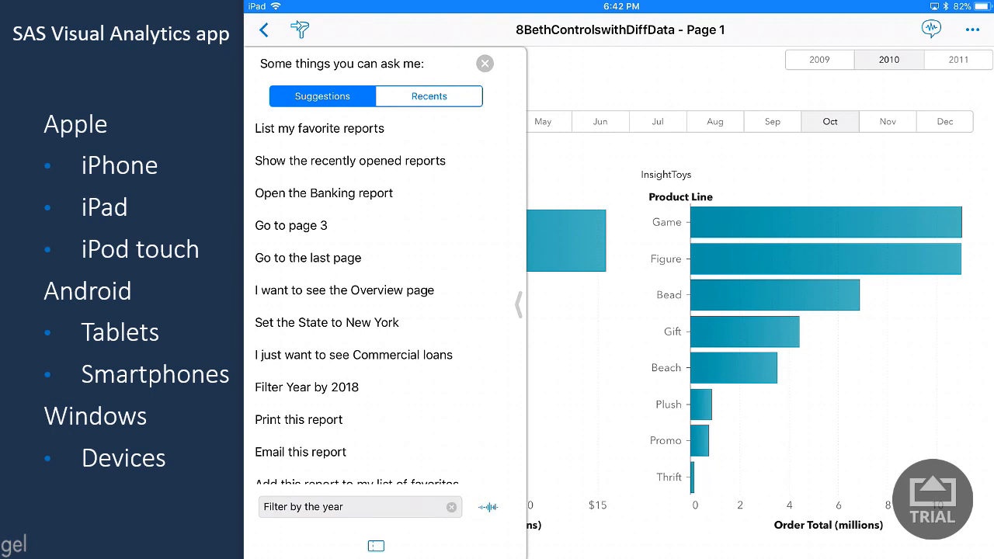
{"action": "type", "text": "2011"}
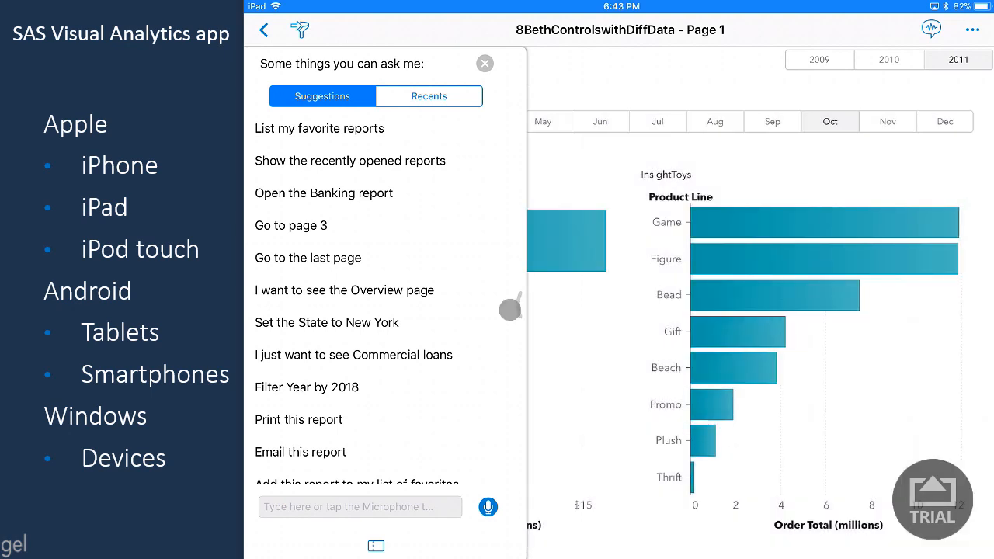
{"action": "left_click", "coordinate": [484, 63]}
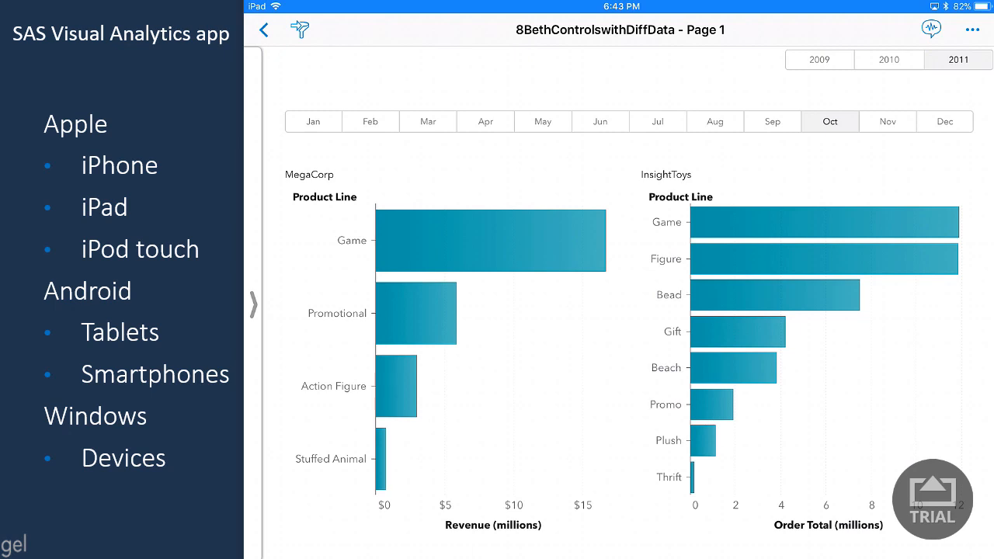
Step: Choose Annotate from the report's ••• menu
{"action": "left_click", "coordinate": [971, 29]}
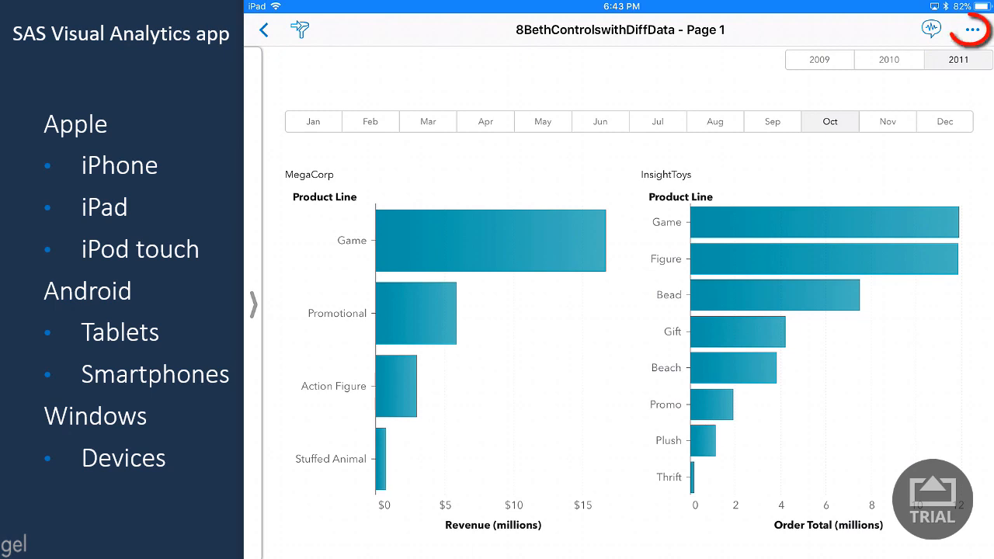
{"action": "left_click", "coordinate": [969, 30]}
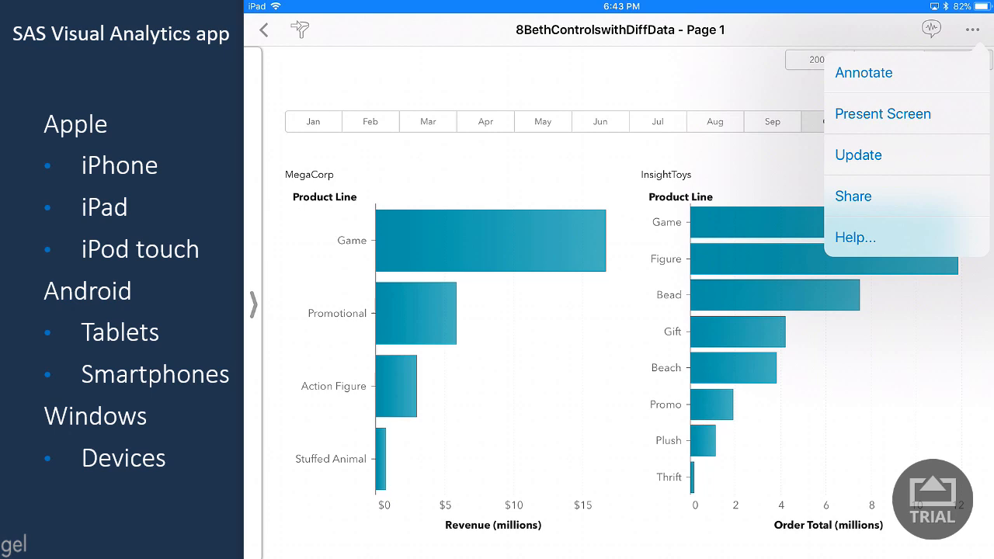
{"action": "left_click", "coordinate": [863, 72]}
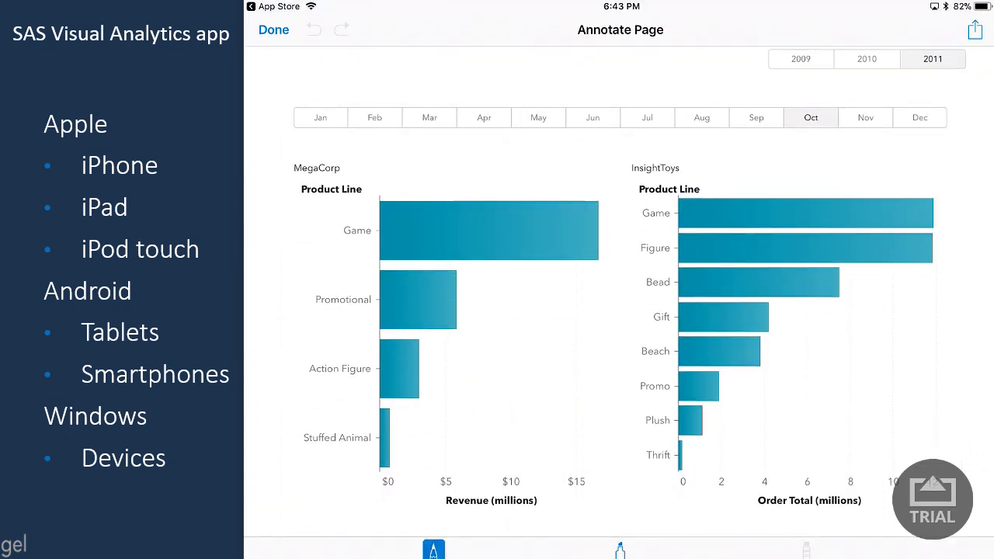
Step: Pen-write 'Let's review May' circling May, highlight both Game labels, and share the page
{"action": "left_click", "coordinate": [433, 549]}
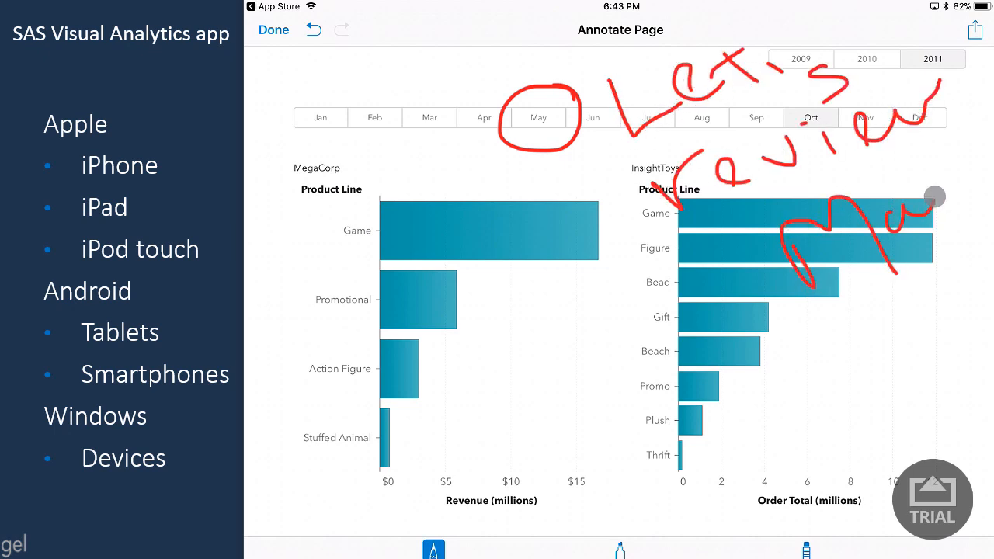
{"action": "left_click", "coordinate": [620, 549]}
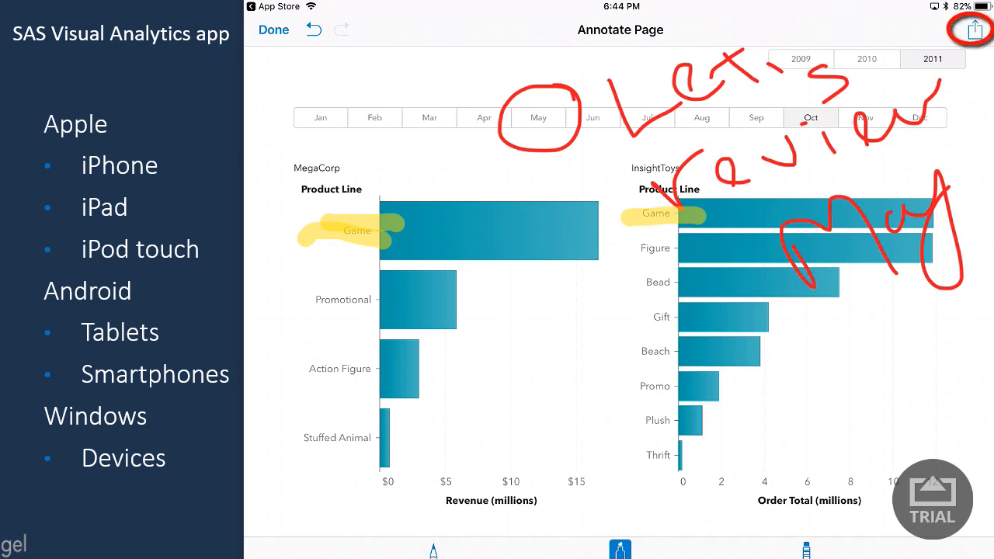
{"action": "left_click", "coordinate": [971, 29]}
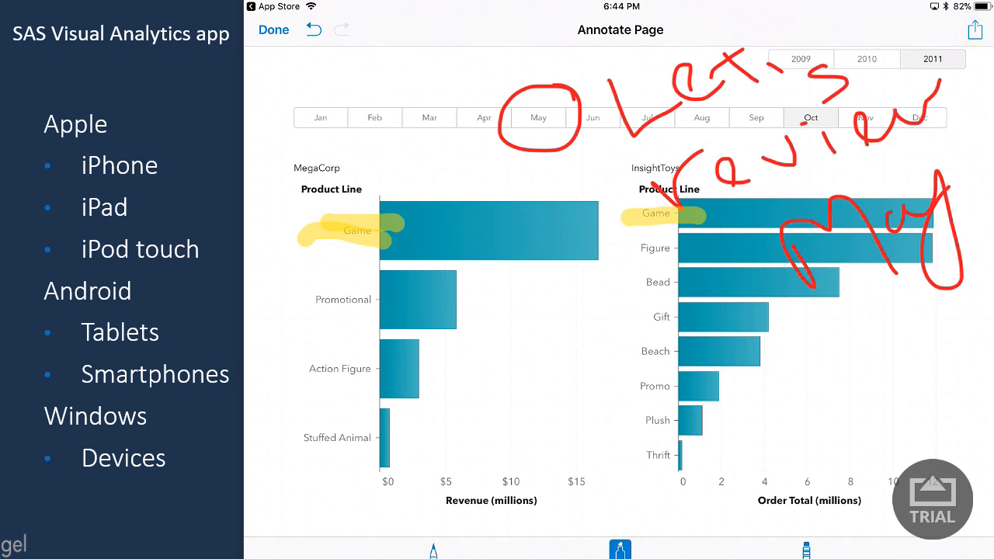
{"action": "left_click", "coordinate": [273, 30]}
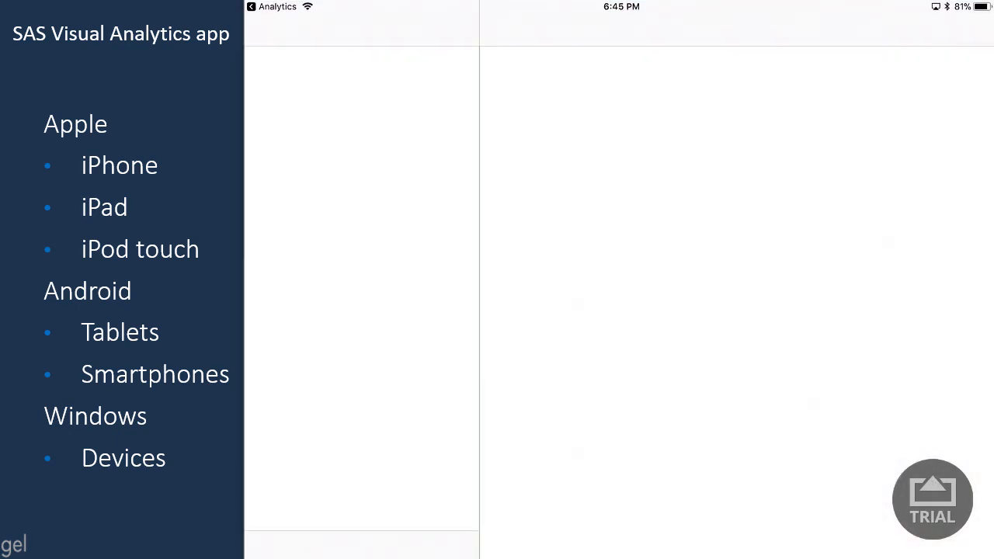